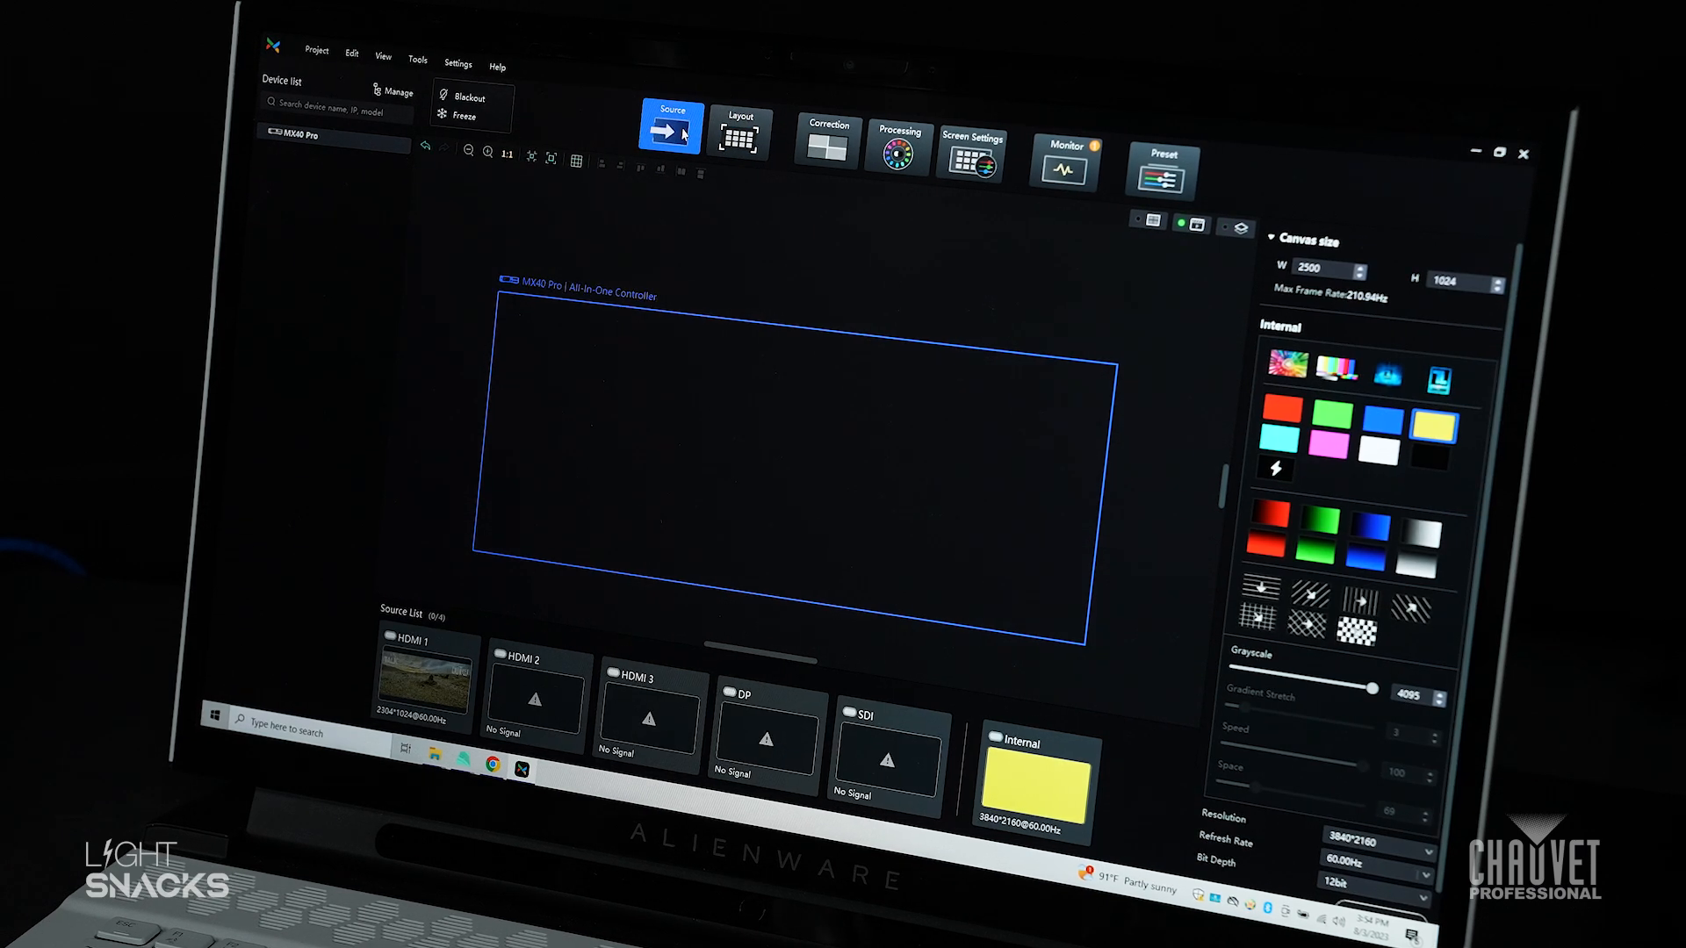
{"action": "mouse_move", "coordinate": [917, 588]}
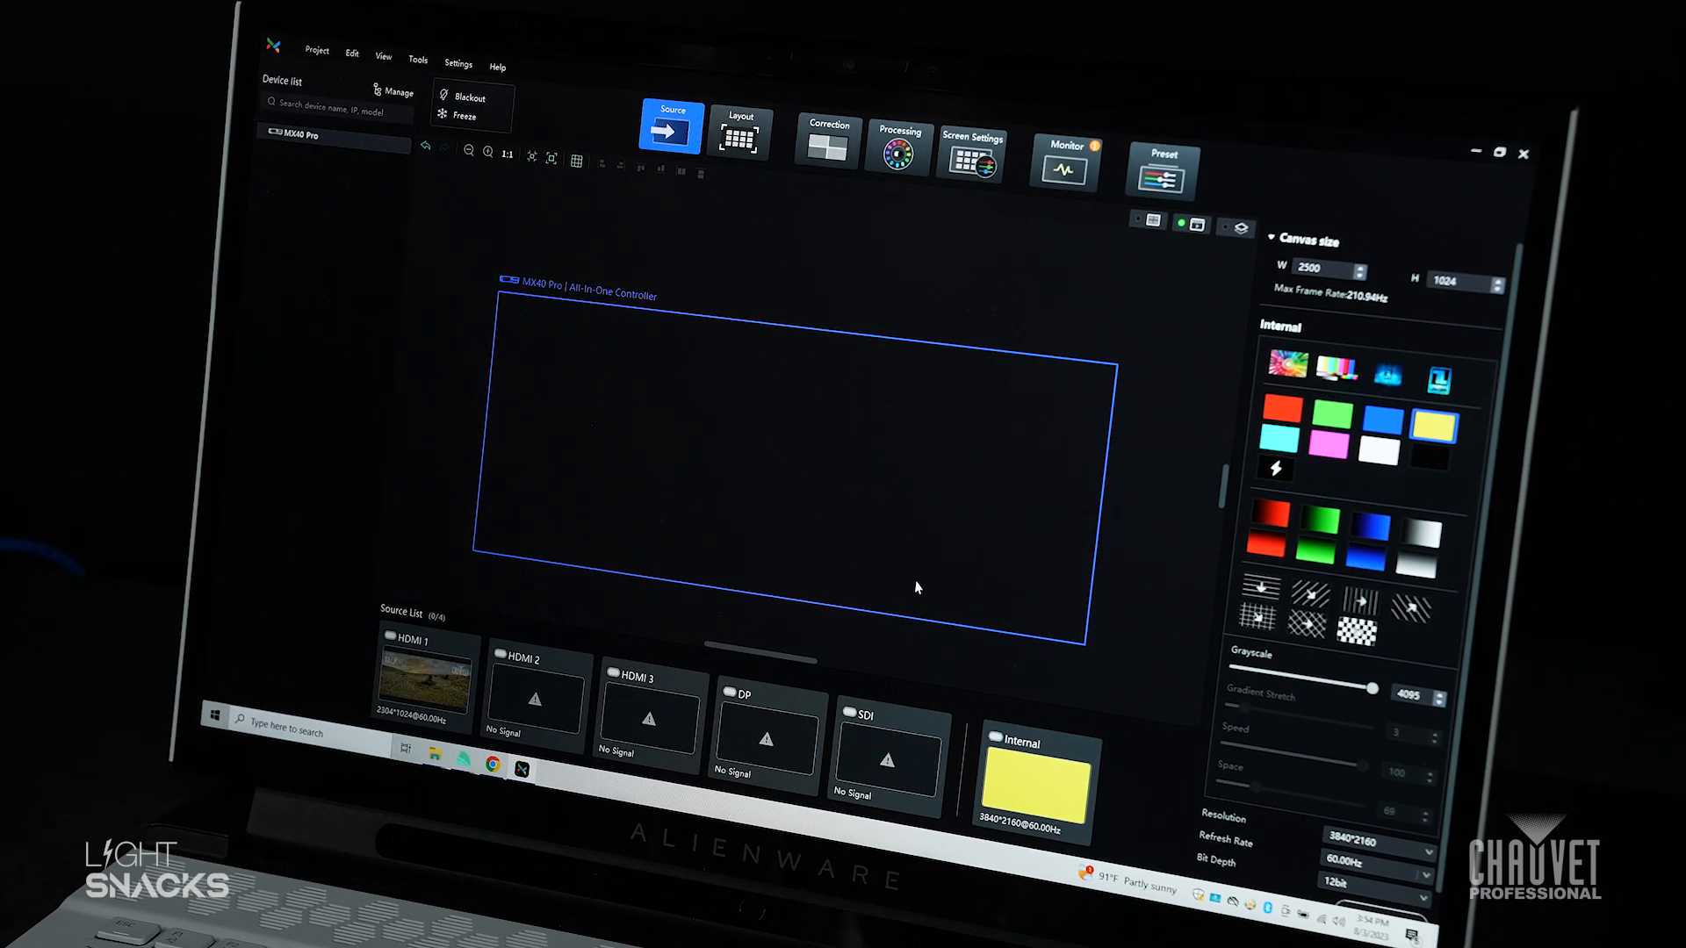
- Select the yellow Internal generator tile in the Source List for the MX40 Pro canvas
{"action": "left_click", "coordinate": [1034, 780]}
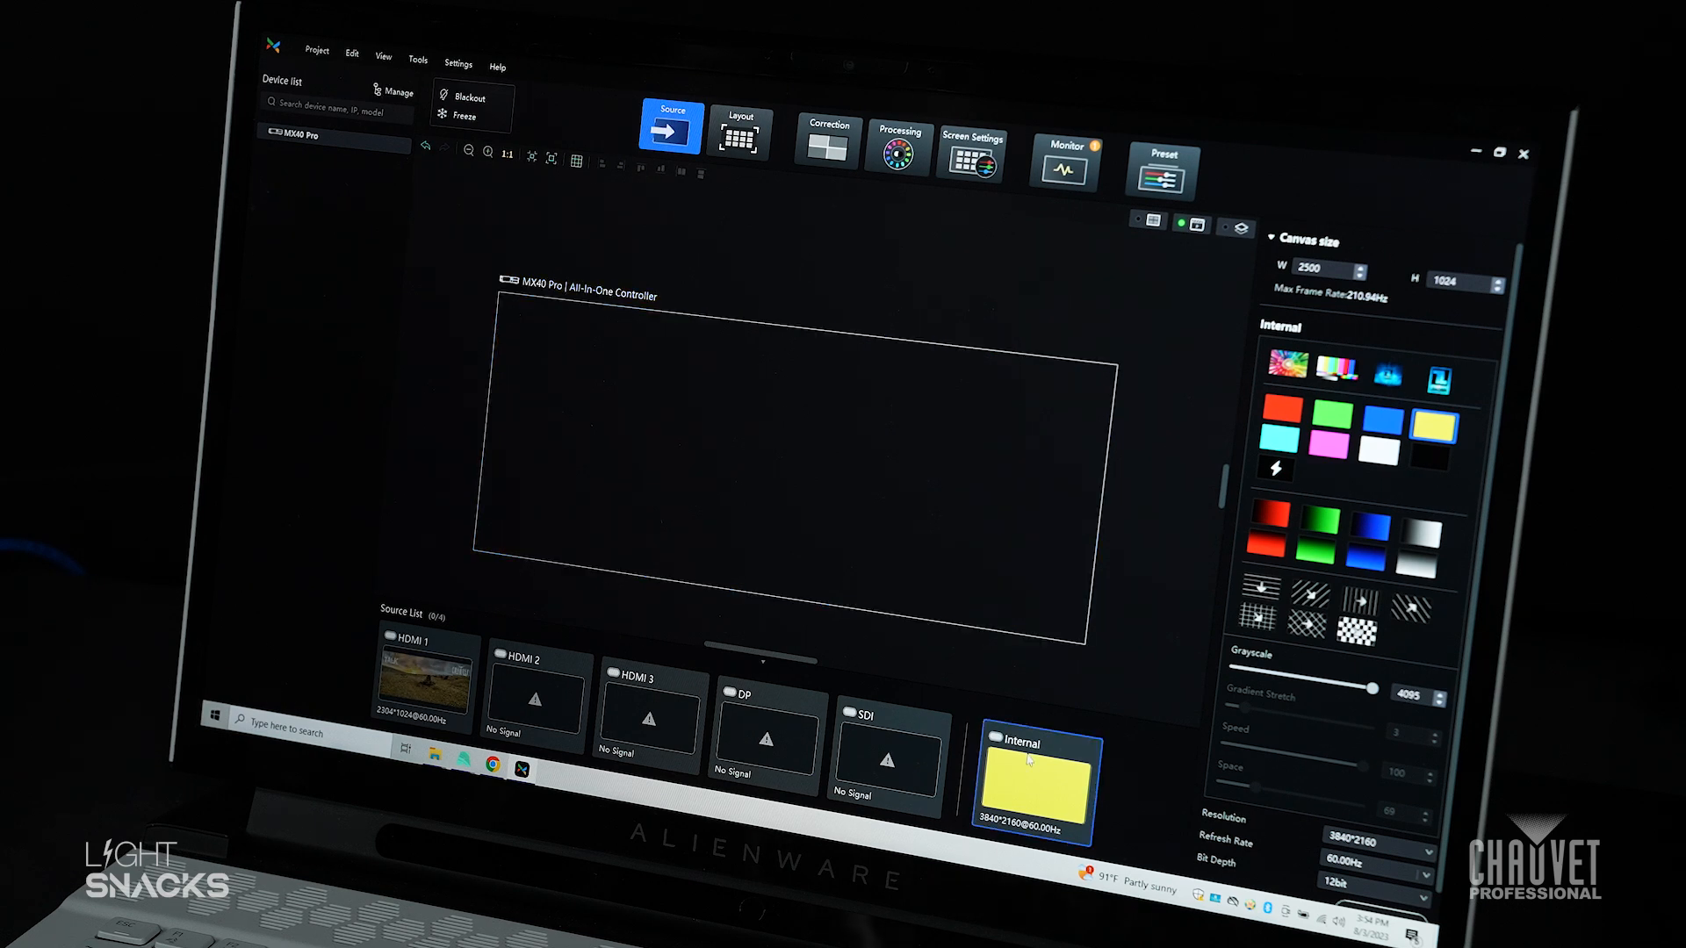